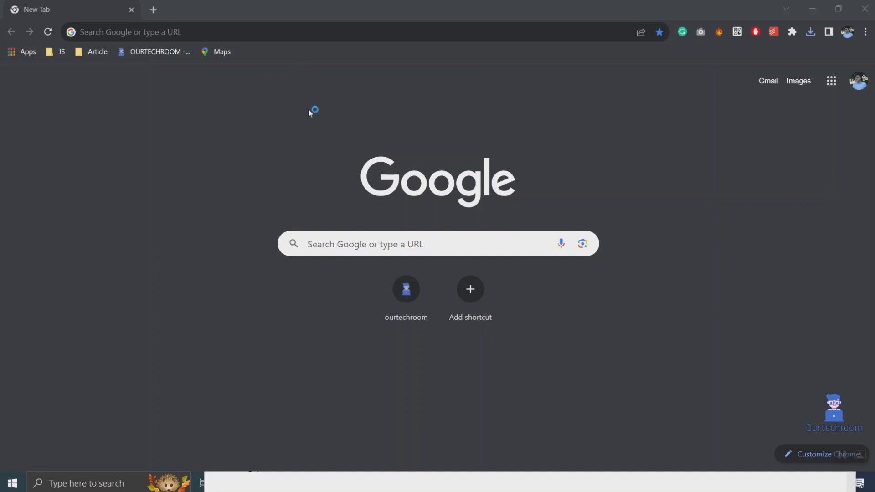
Enter one.google.com in the new tab to load the Google One home page
{"action": "type", "text": "one.google.com"}
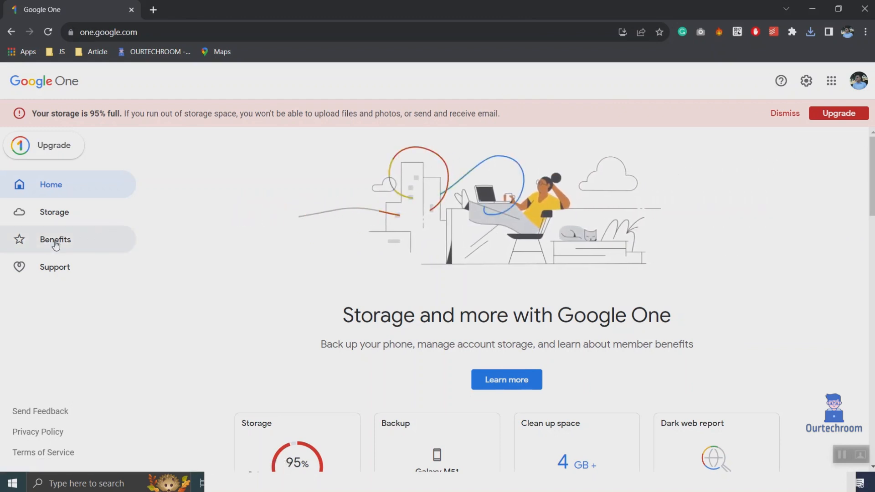
Open Benefits and view details of the Monitor the dark web offer
{"action": "left_click", "coordinate": [54, 239]}
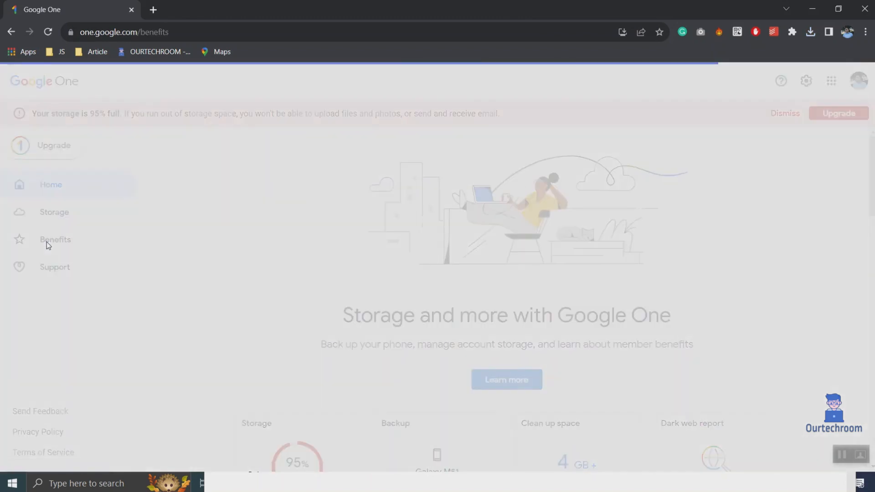
{"action": "left_click", "coordinate": [55, 239]}
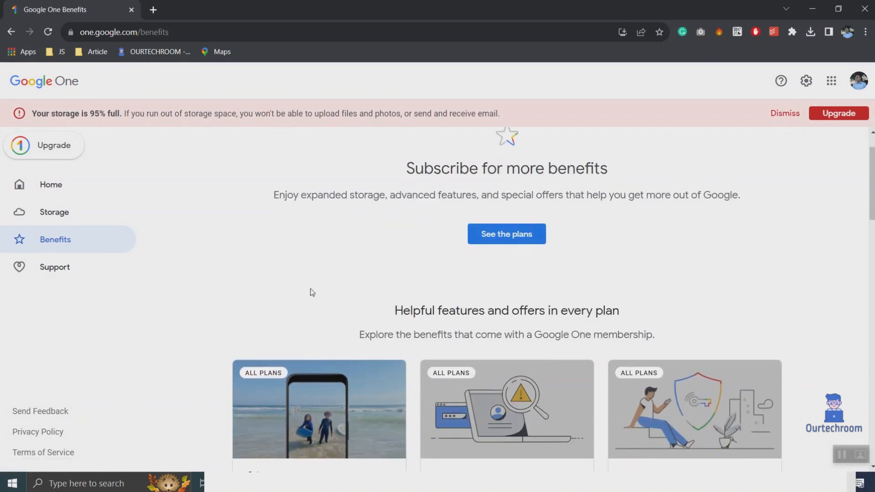
{"action": "scroll", "scroll_direction": "down", "scroll_amount": 3}
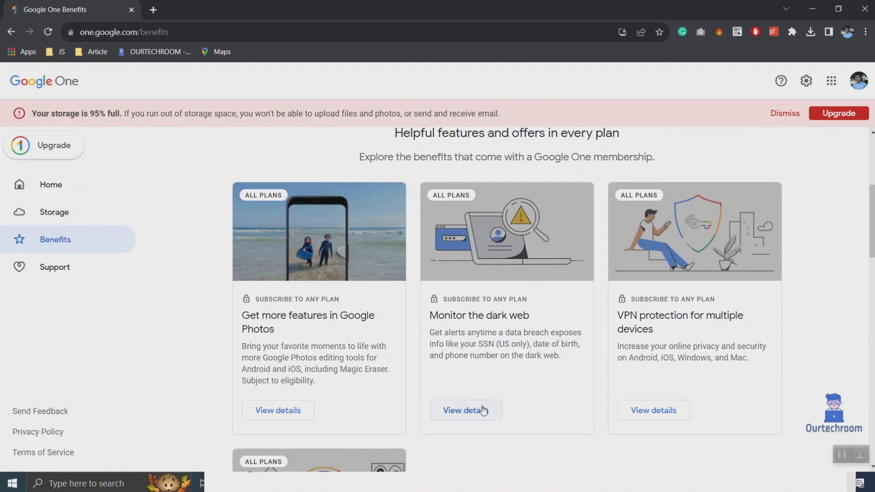
{"action": "left_click", "coordinate": [466, 410]}
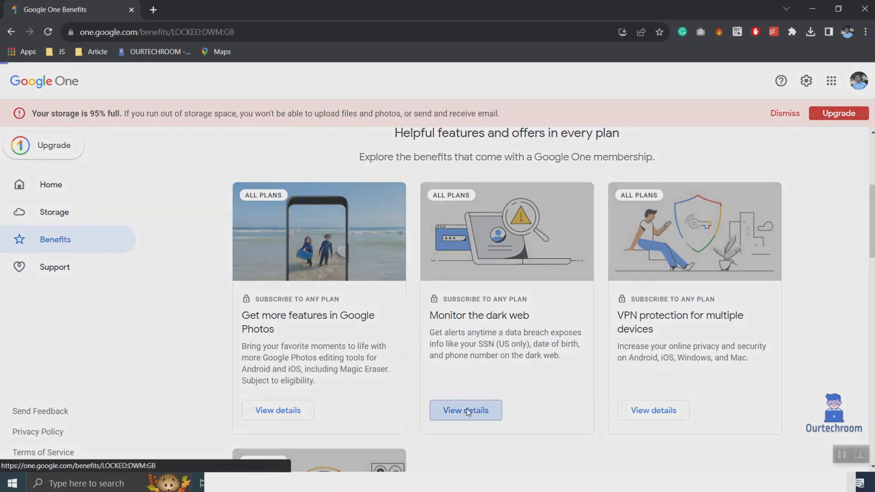
Read the How it works explanation, then start the free dark web scan
{"action": "left_click", "coordinate": [466, 410]}
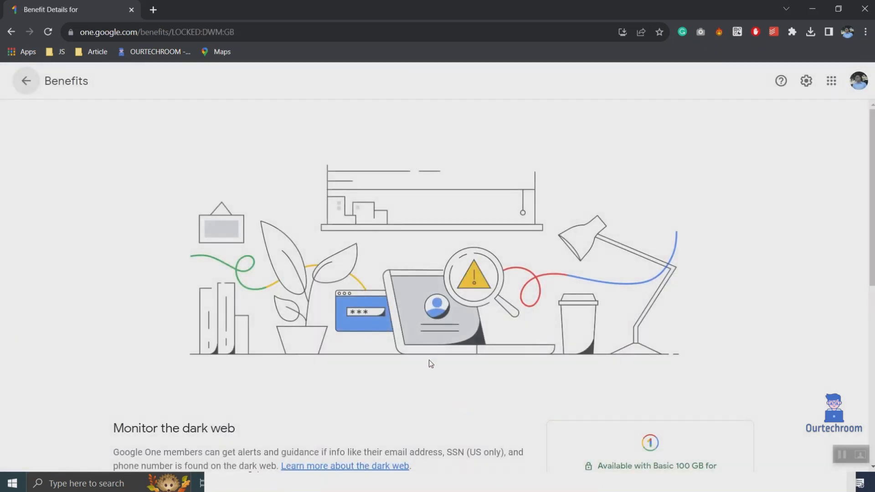
{"action": "scroll", "scroll_direction": "down", "scroll_amount": 3}
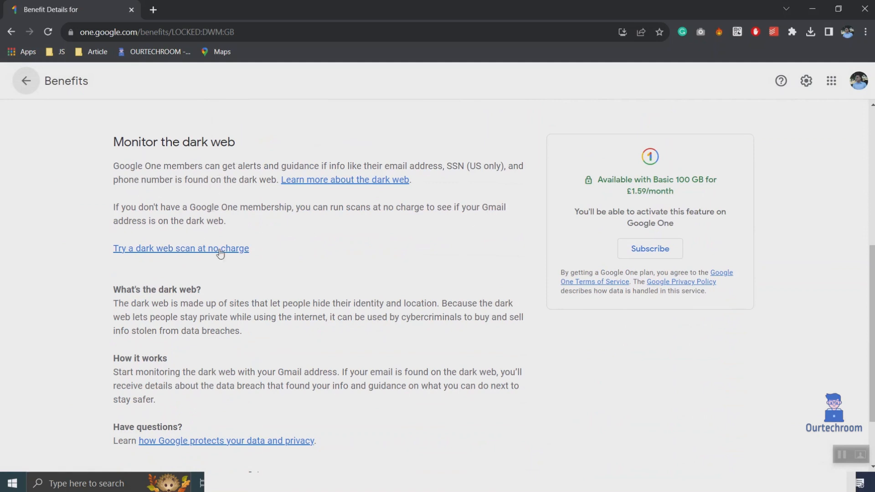
{"action": "left_click_drag", "start_coordinate": [113, 373], "coordinate": [335, 373]}
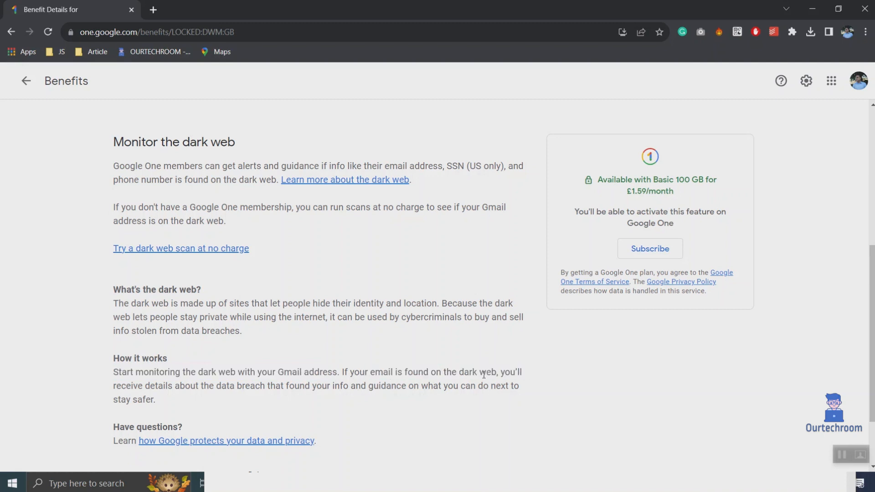
{"action": "left_click_drag", "start_coordinate": [222, 385], "coordinate": [517, 386]}
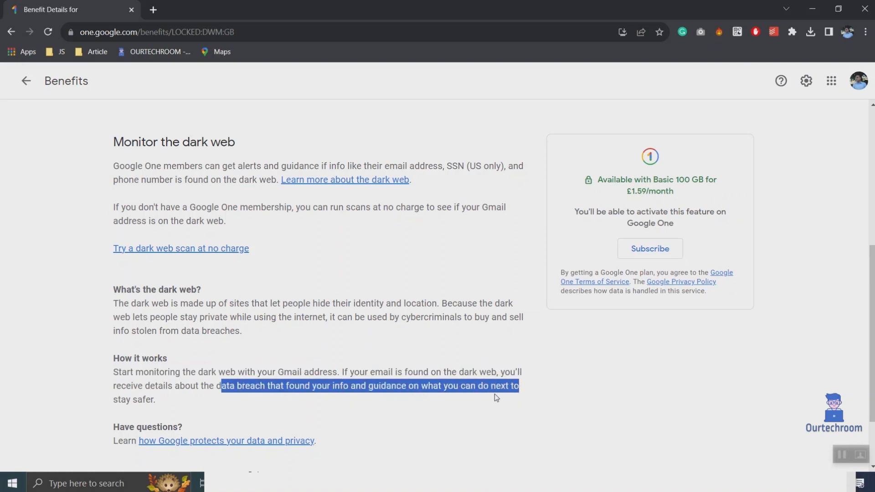
{"action": "left_click", "coordinate": [362, 327]}
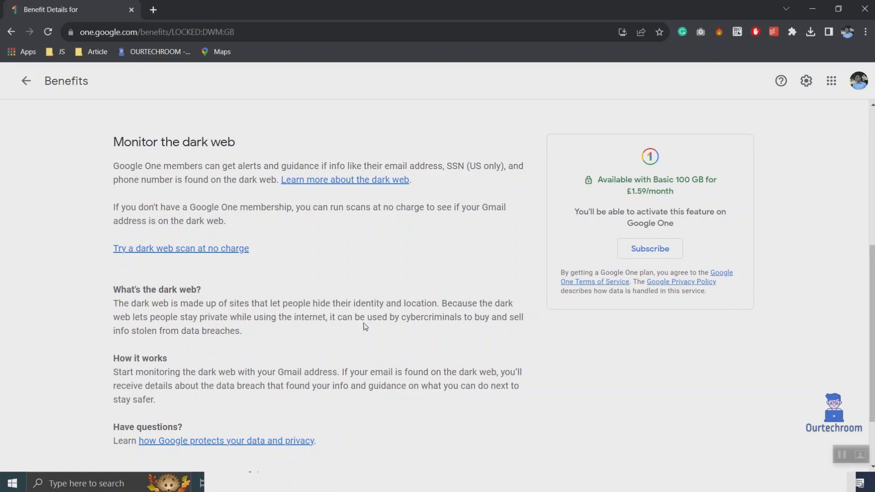
{"action": "left_click", "coordinate": [180, 249]}
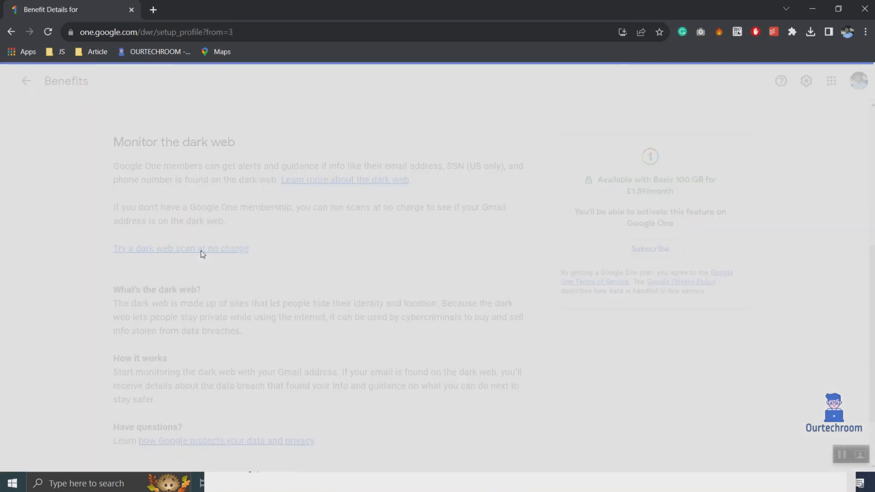
Run the scan on the Gmail address, revealing 3 data breaches
{"action": "left_click", "coordinate": [180, 248]}
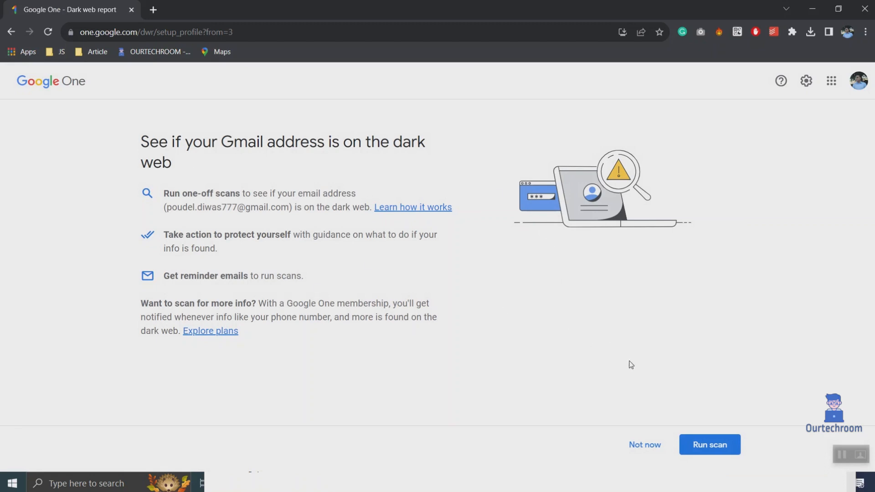
{"action": "left_click", "coordinate": [709, 445]}
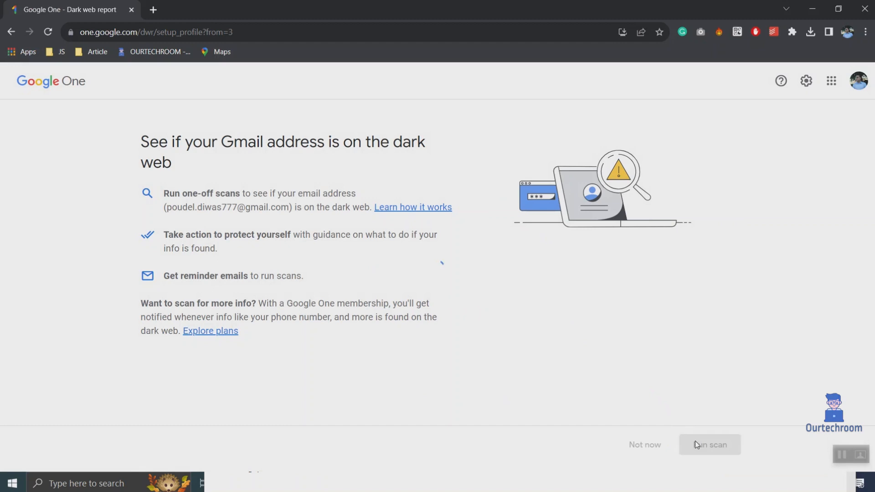
{"action": "left_click", "coordinate": [708, 445]}
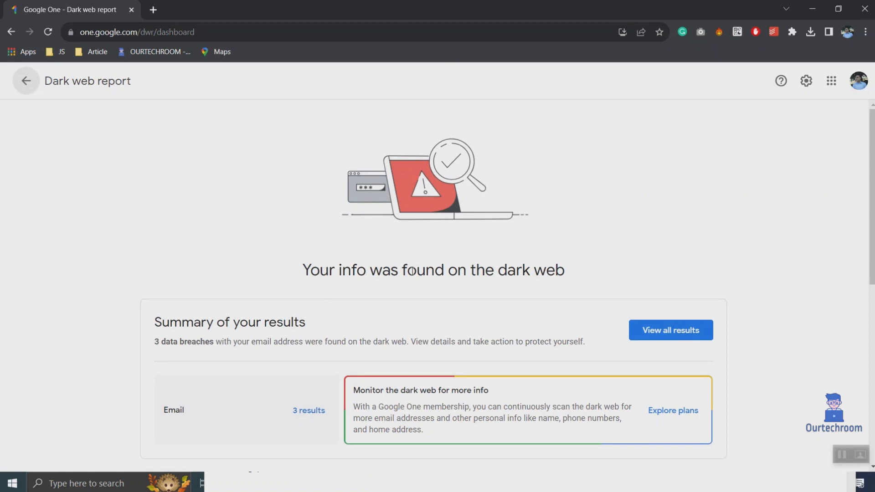
Open all results listing the Learnable, Scraped Gravatar Profiles and Canva breaches
{"action": "scroll", "scroll_direction": "down", "scroll_amount": 3}
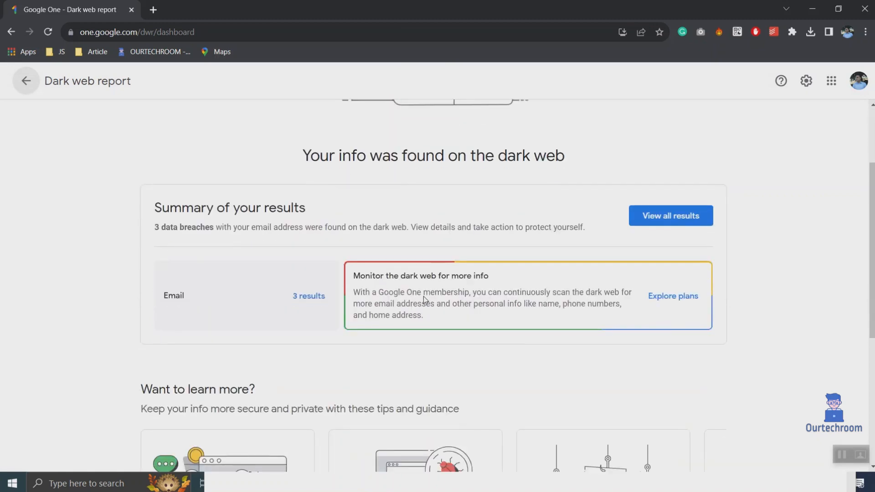
{"action": "mouse_move", "coordinate": [651, 231]}
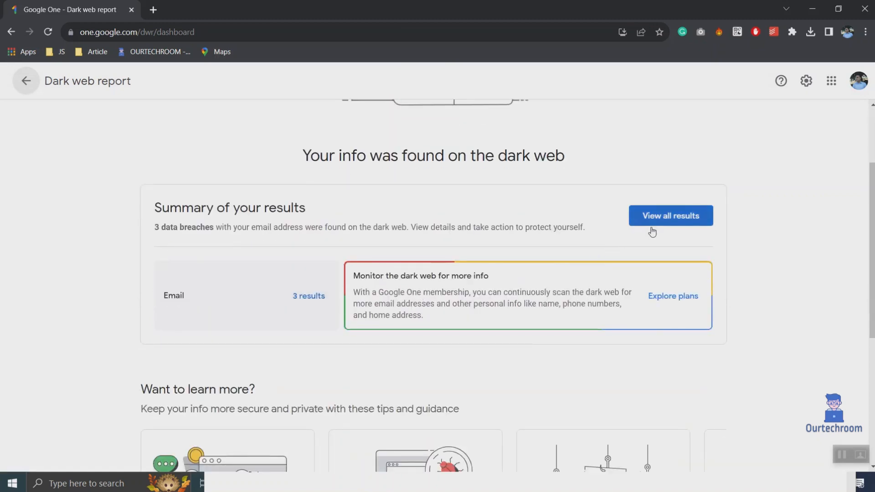
{"action": "left_click", "coordinate": [670, 215]}
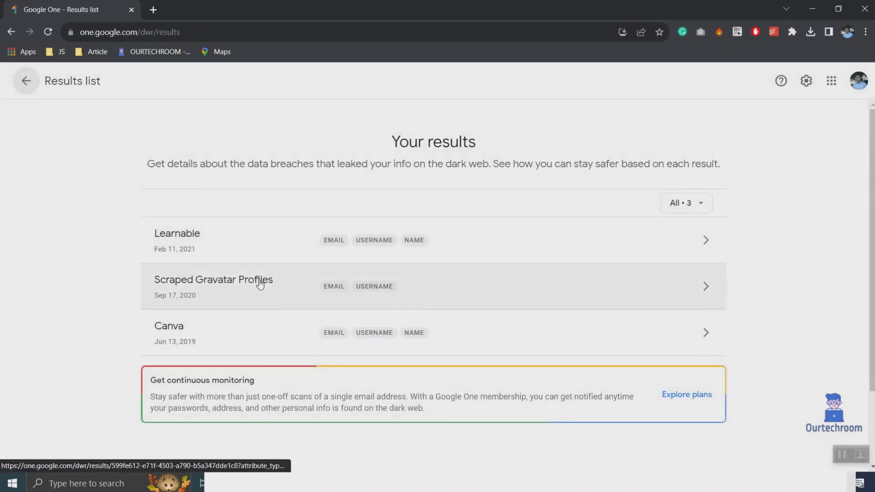
{"action": "mouse_move", "coordinate": [288, 335]}
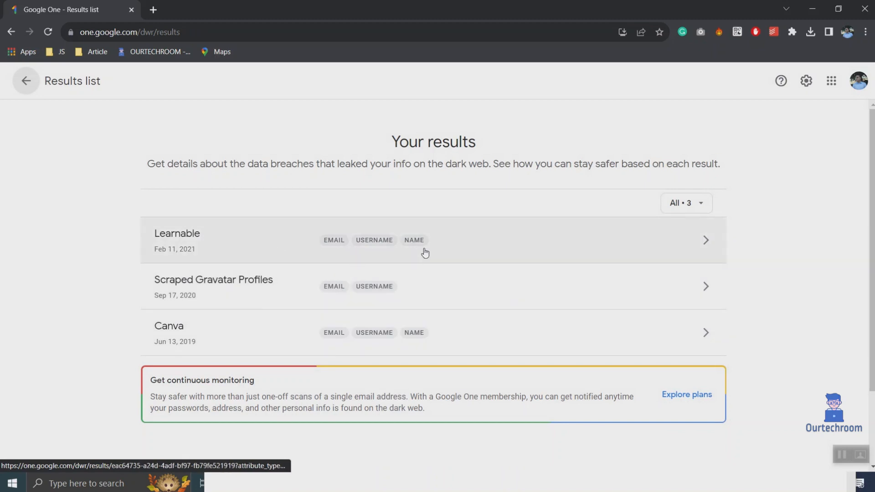
{"action": "mouse_move", "coordinate": [410, 255]}
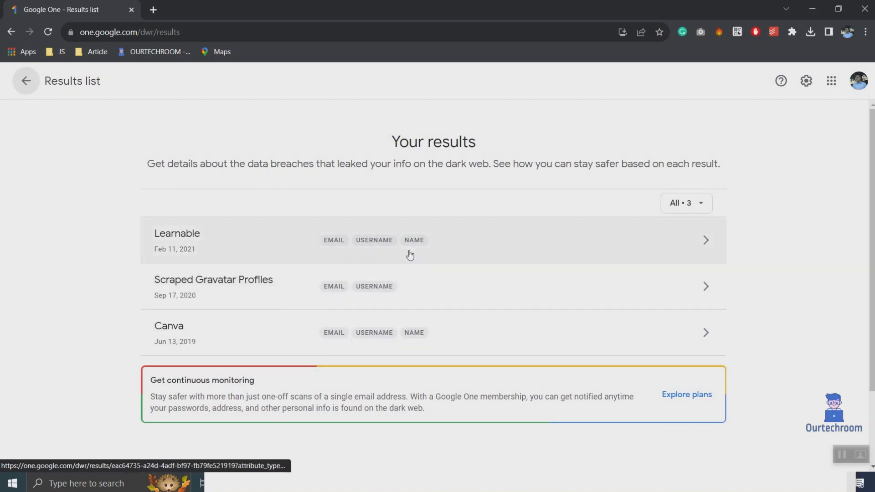
{"action": "scroll", "scroll_direction": "down", "scroll_amount": 3}
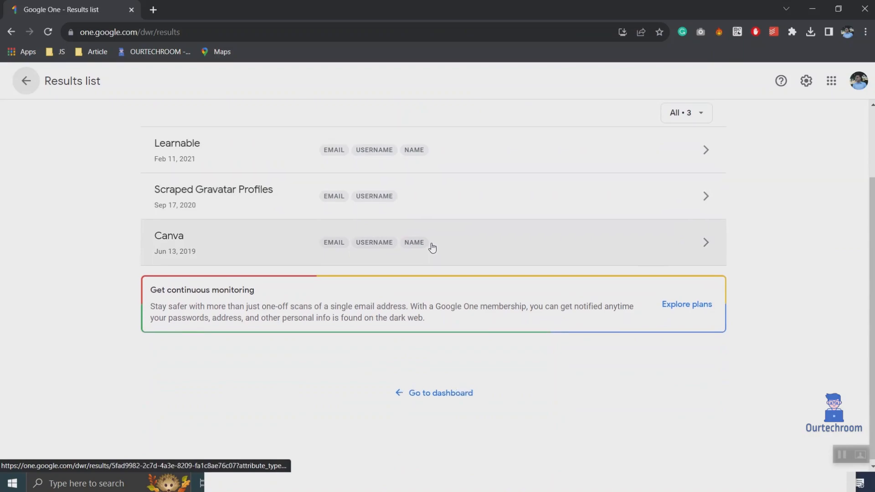